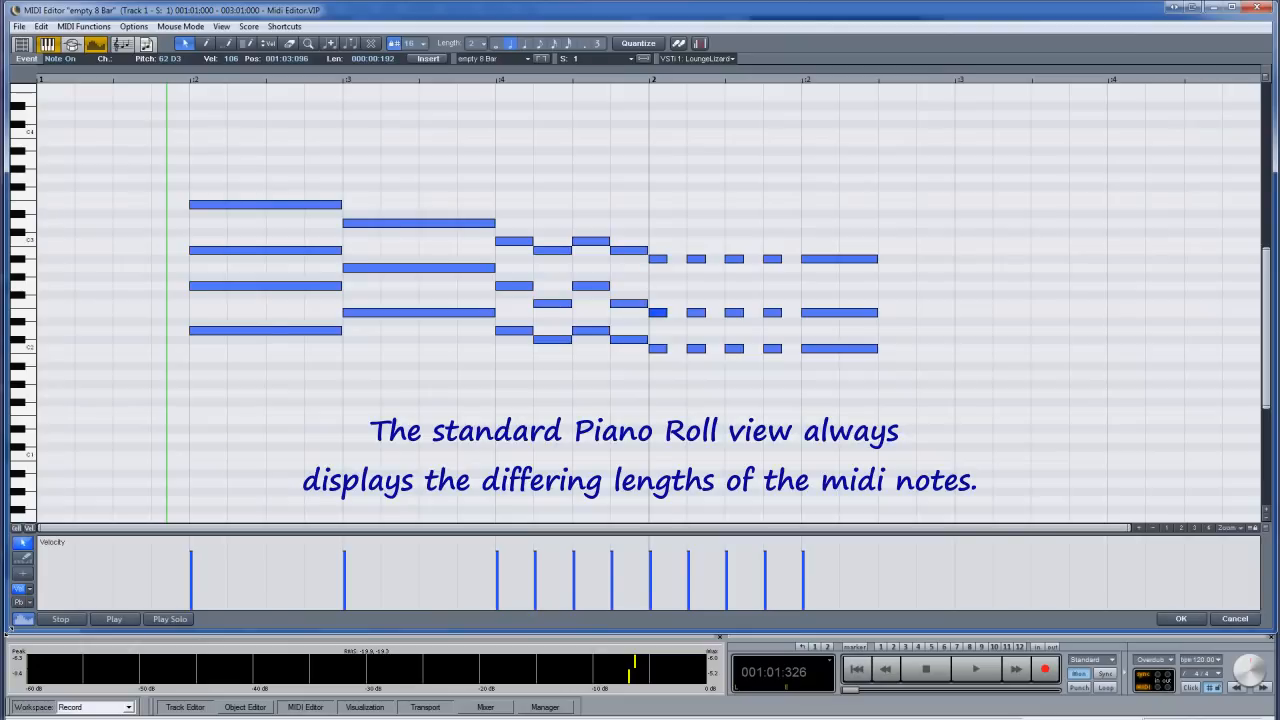
# Step: Switch the piano roll to cell edit mode so notes show at uniform 1/16 length
pyautogui.click(112, 620)
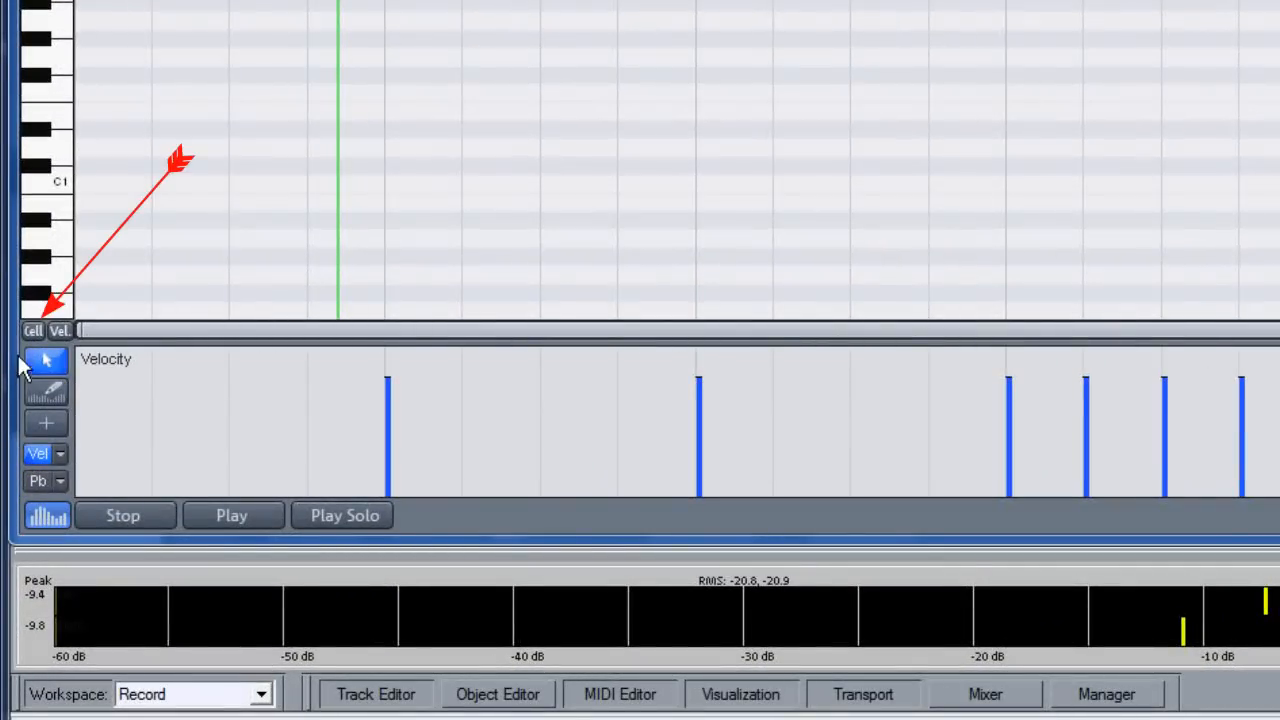
pyautogui.moveTo(32, 330)
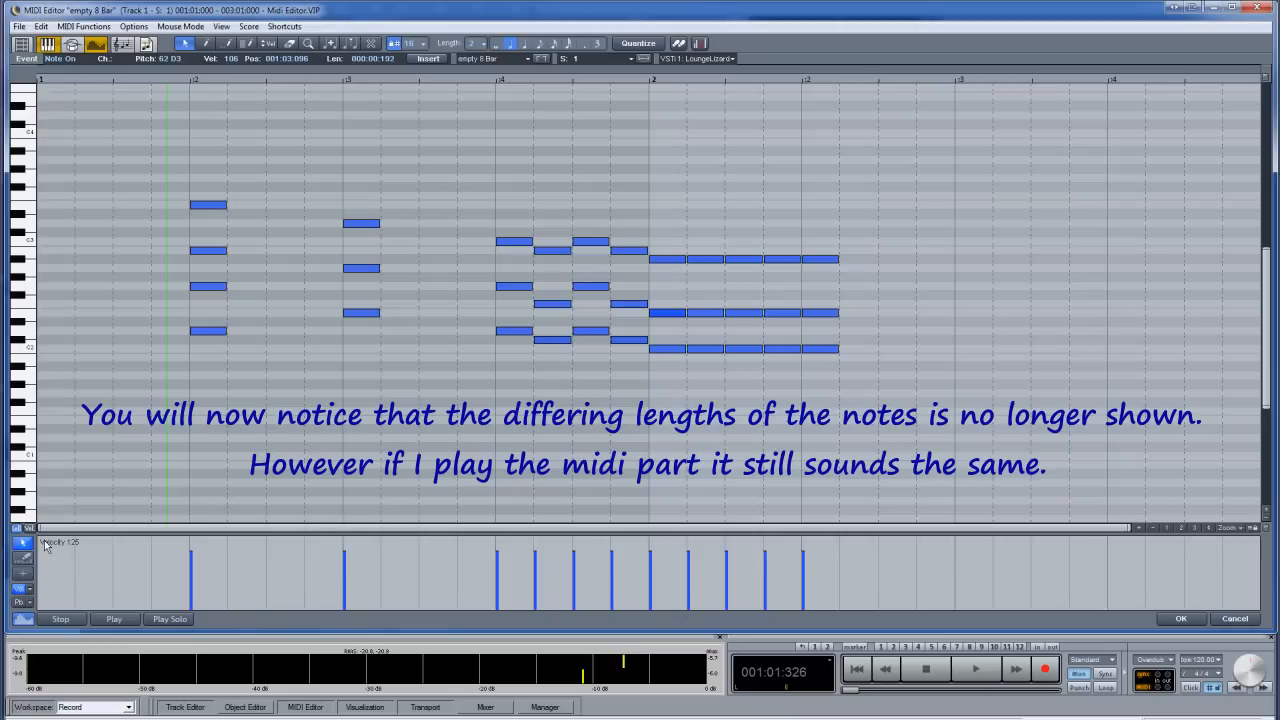
pyautogui.click(112, 620)
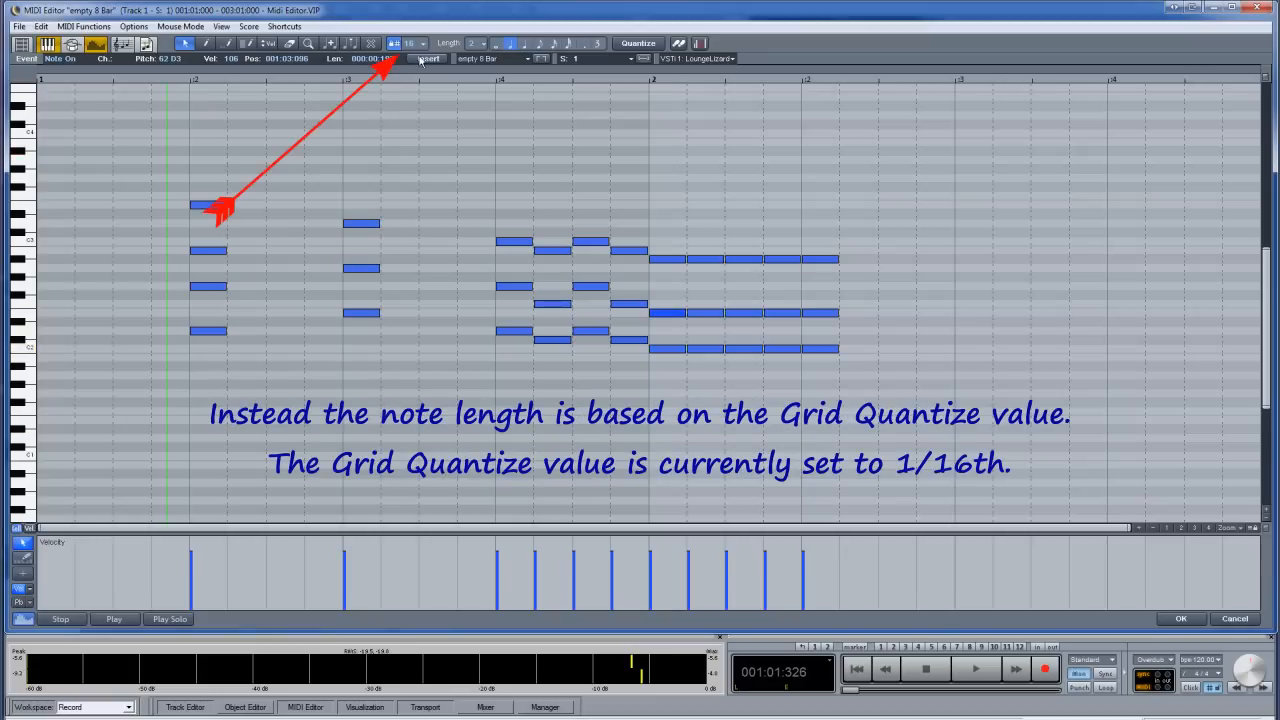
pyautogui.moveTo(410, 44)
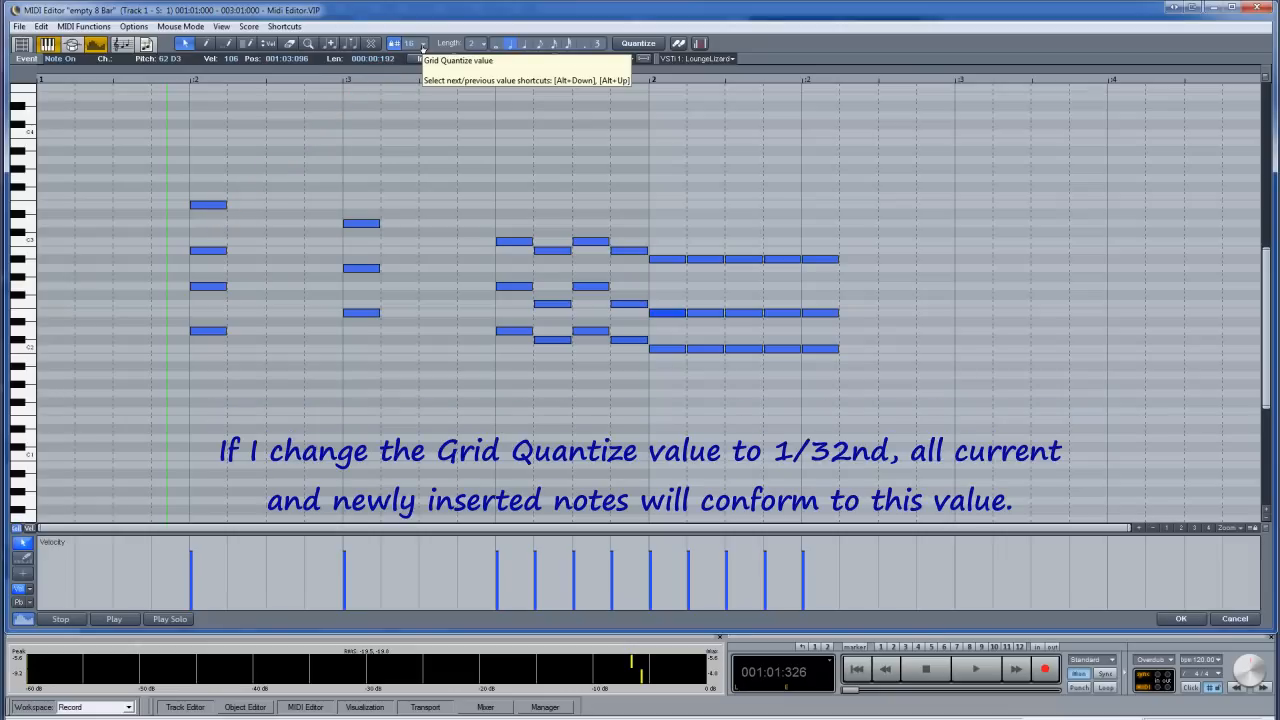
# Step: Set the grid quantize value to 1/32 from the toolbar dropdown
pyautogui.click(422, 44)
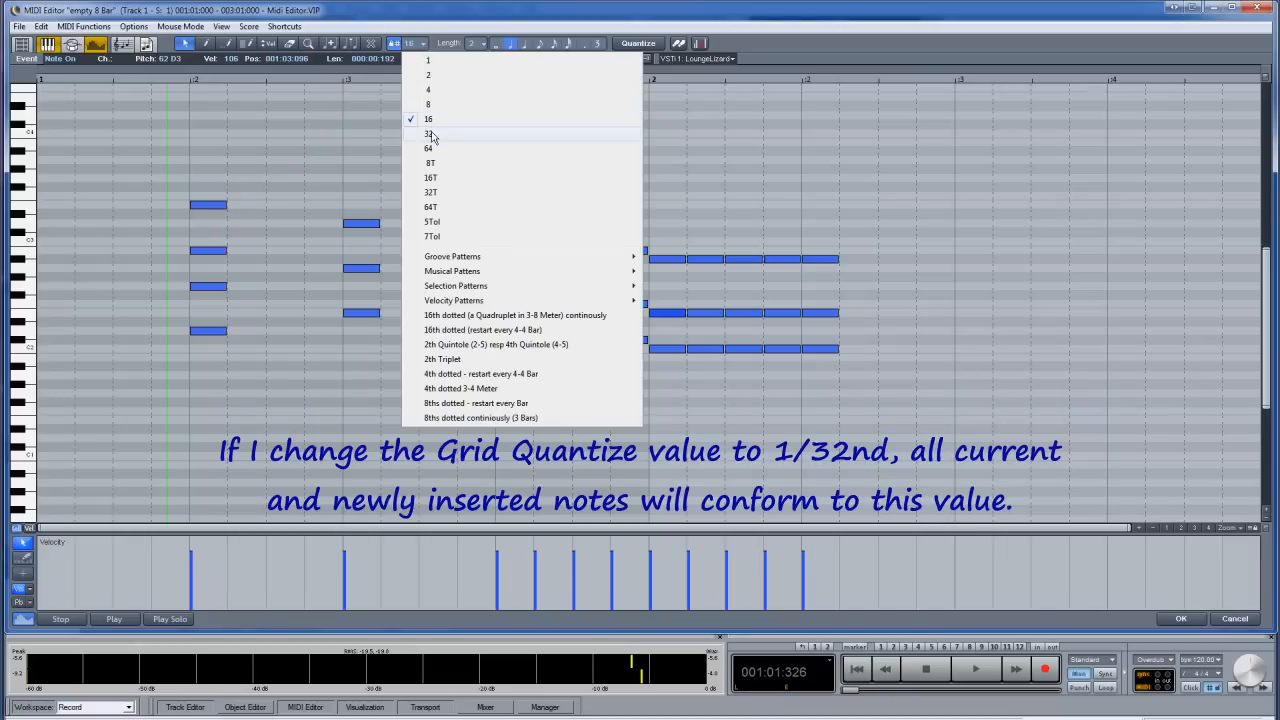
pyautogui.click(428, 134)
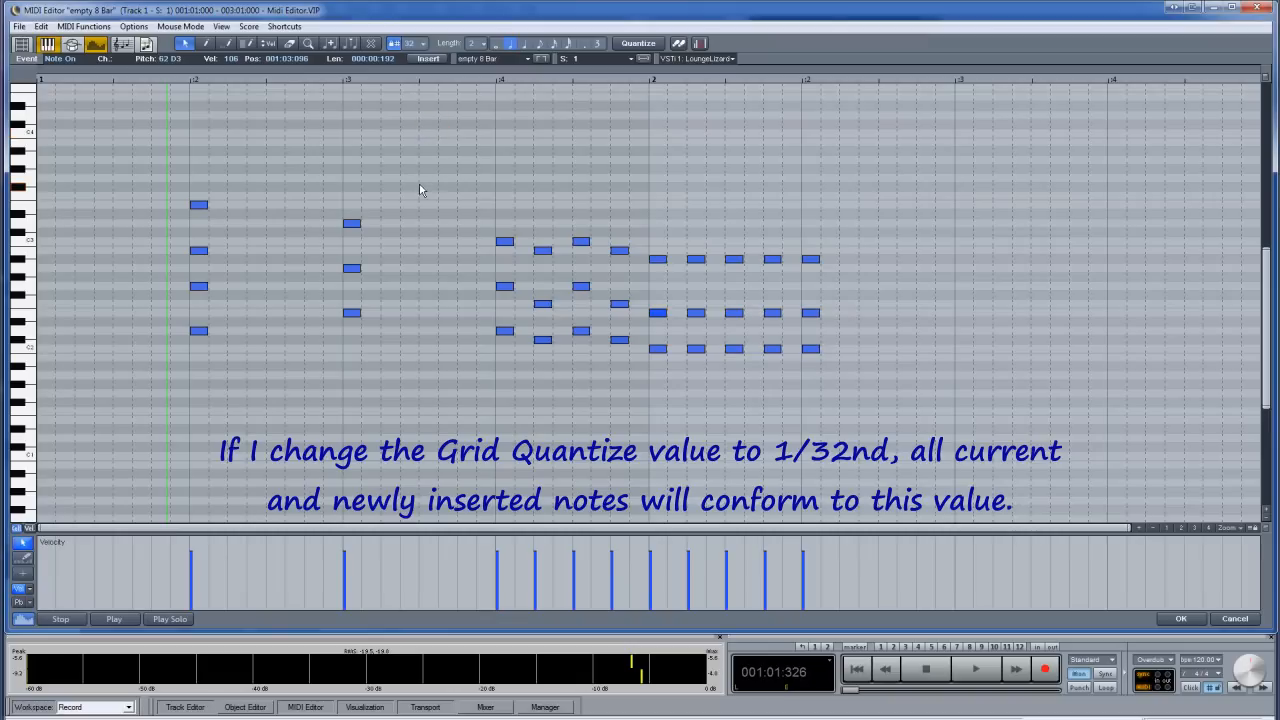